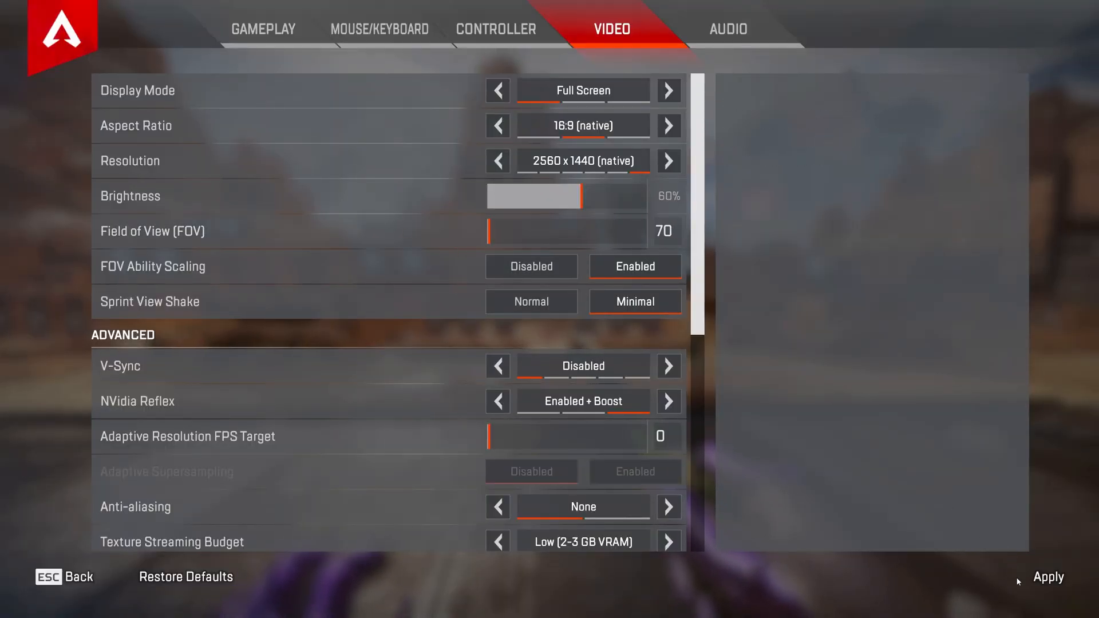
Browse Apex Legends' local files from Steam Properties to open its install folder.
{"action": "left_click_drag", "start_coordinate": [487, 230], "coordinate": [645, 230]}
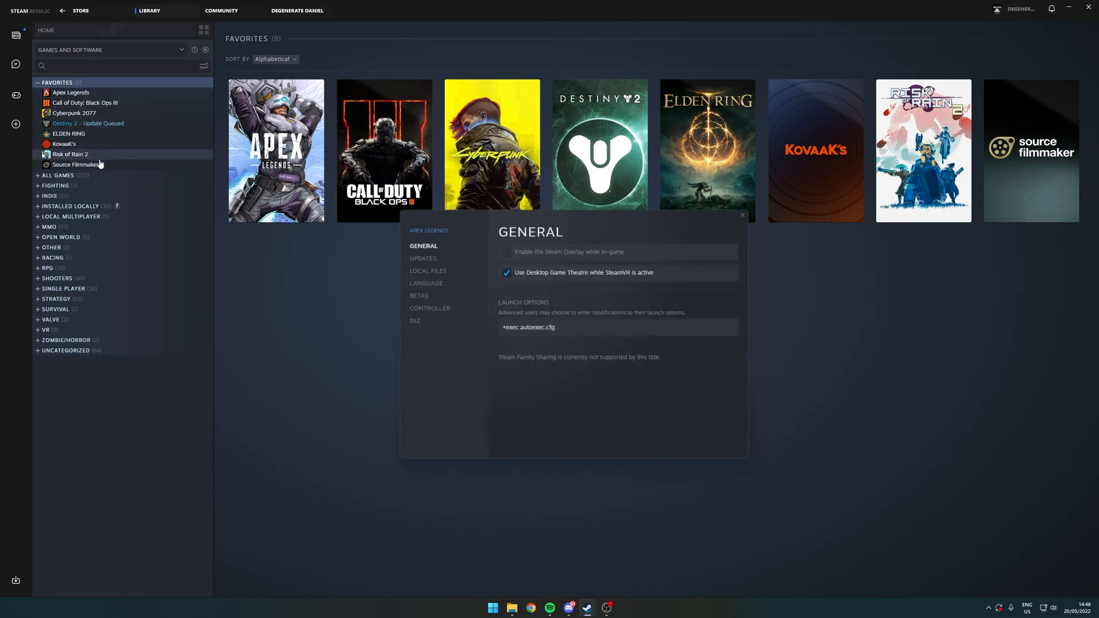
{"action": "left_click", "coordinate": [428, 271]}
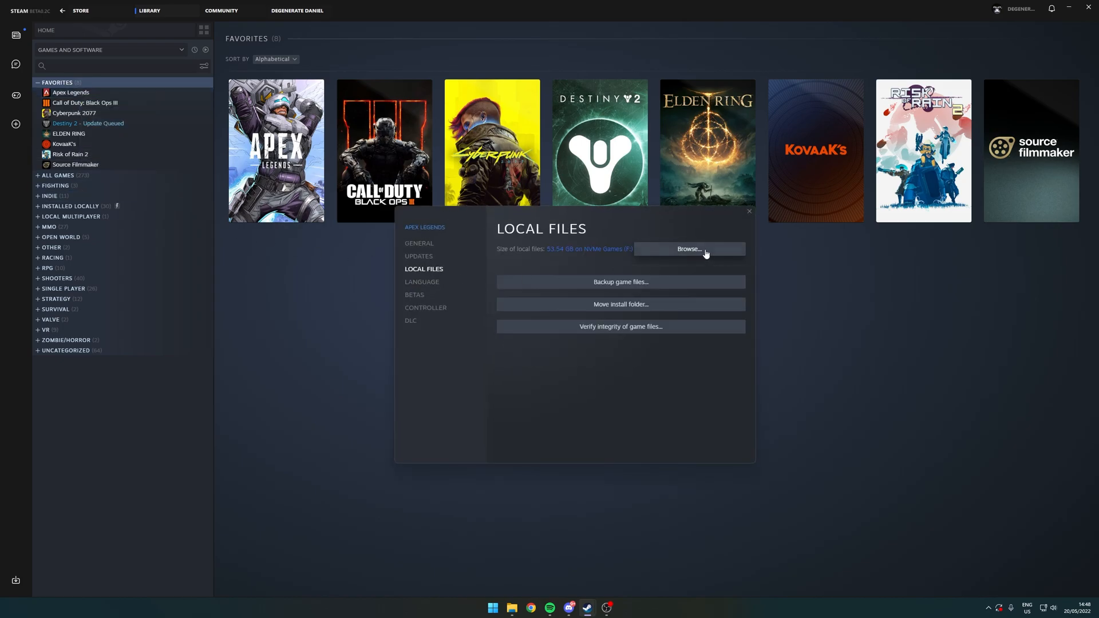
{"action": "left_click", "coordinate": [689, 248]}
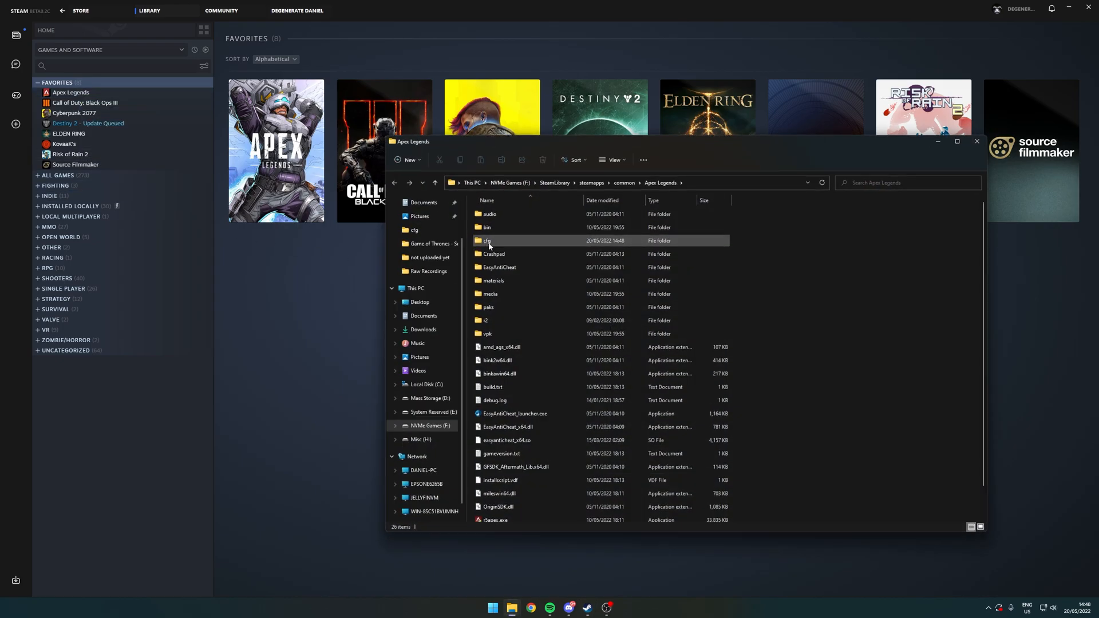
In the cfg folder, create autoexec.cfg and then a second blank text document.
{"action": "double_click", "coordinate": [487, 241]}
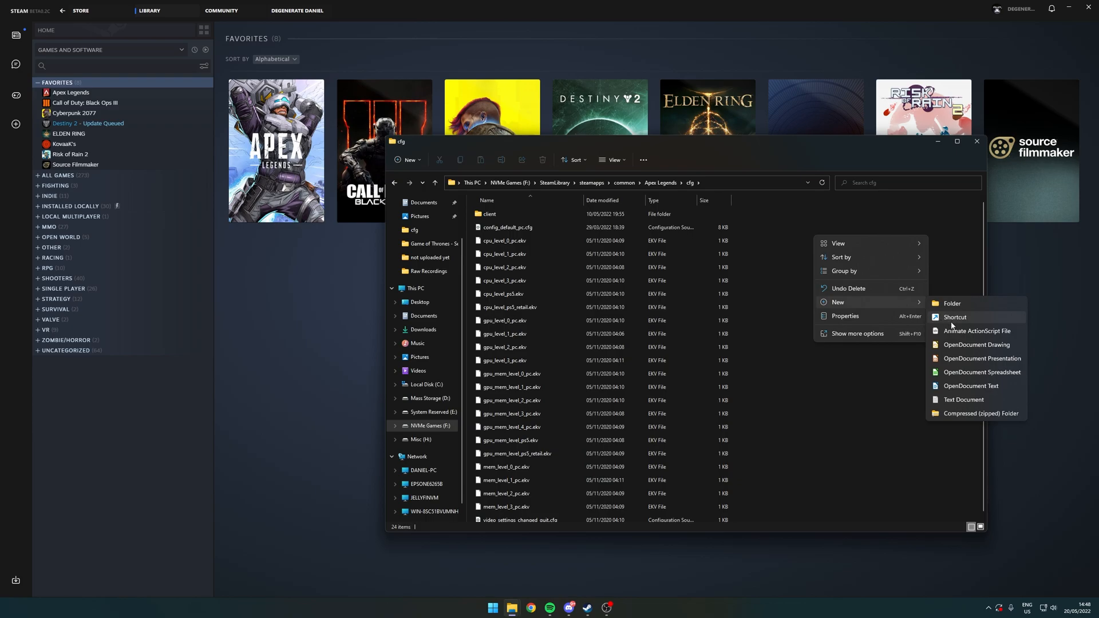
{"action": "left_click", "coordinate": [963, 400]}
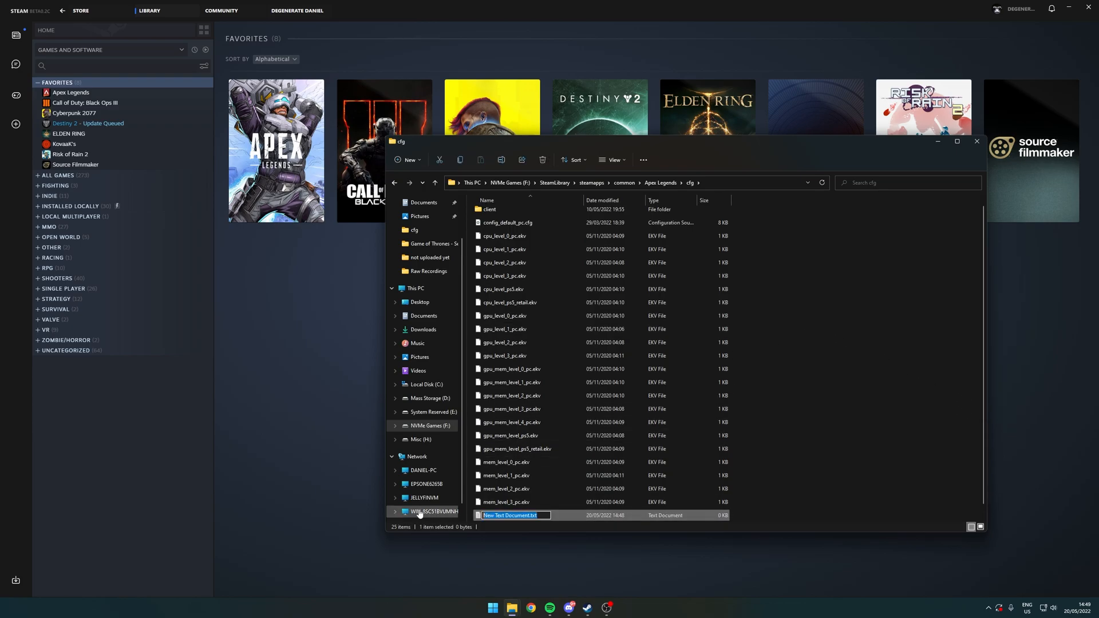
{"action": "type", "text": "autoexe"}
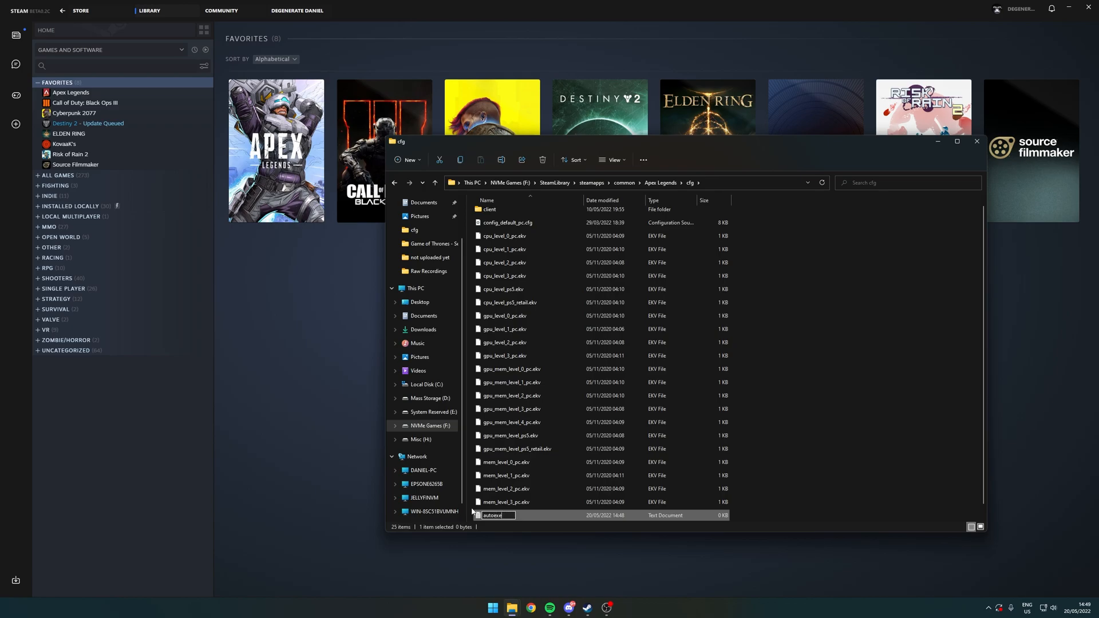
{"action": "key", "text": "Enter"}
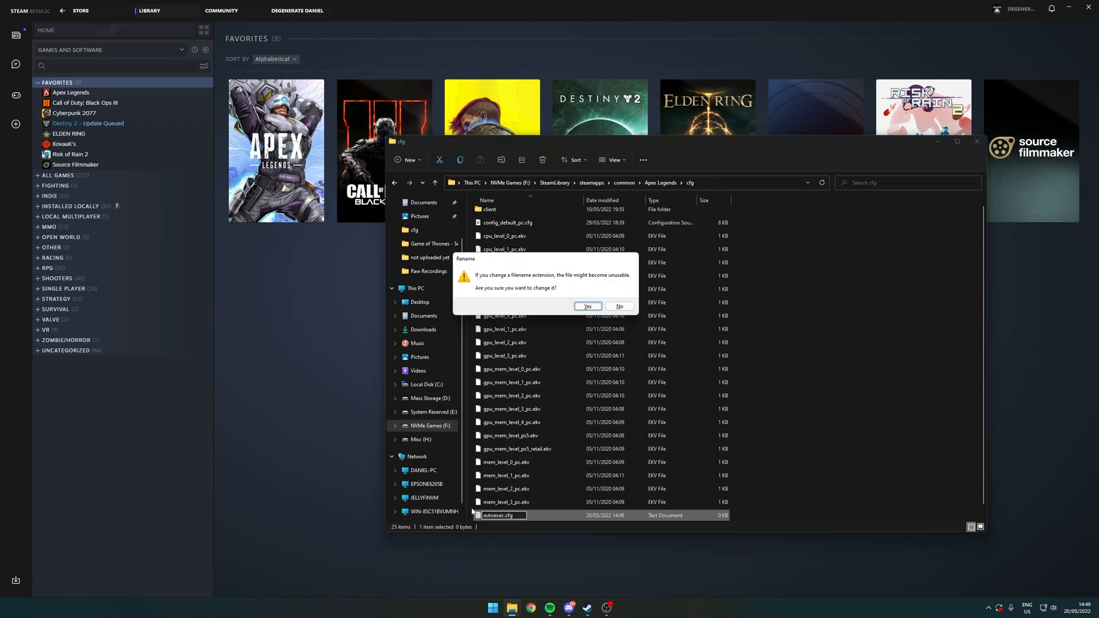
{"action": "left_click", "coordinate": [587, 306]}
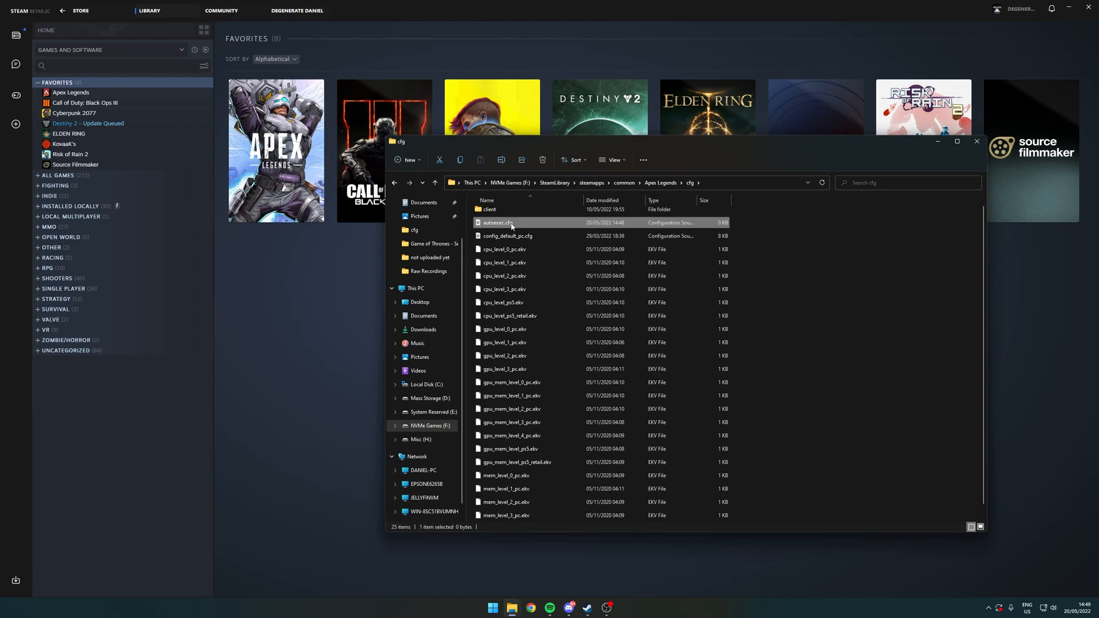
{"action": "mouse_move", "coordinate": [511, 227]}
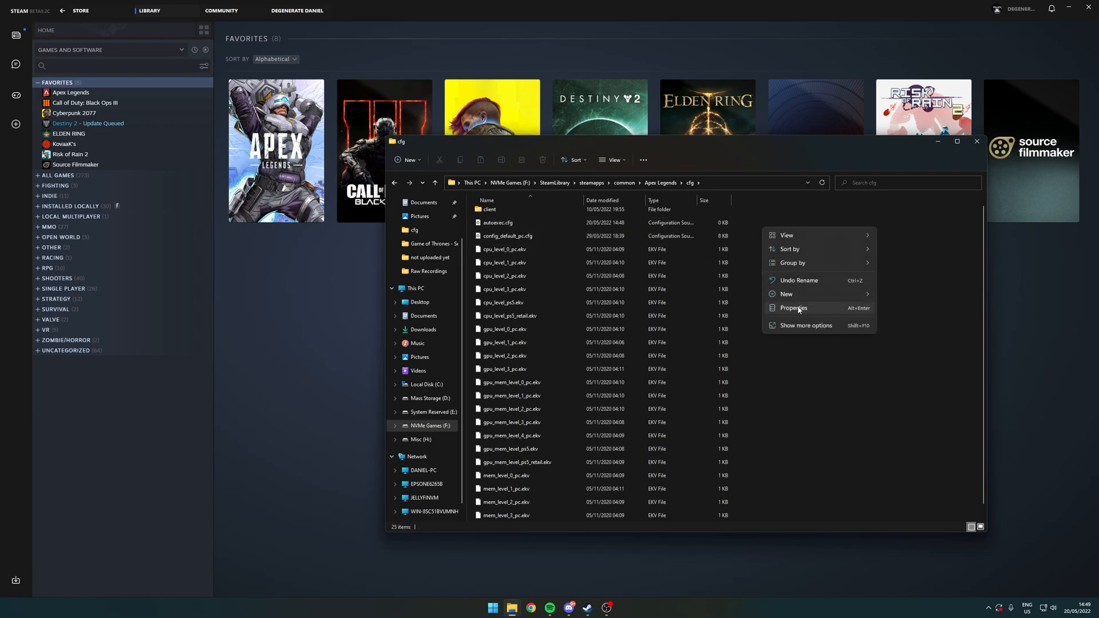
{"action": "left_click", "coordinate": [857, 373]}
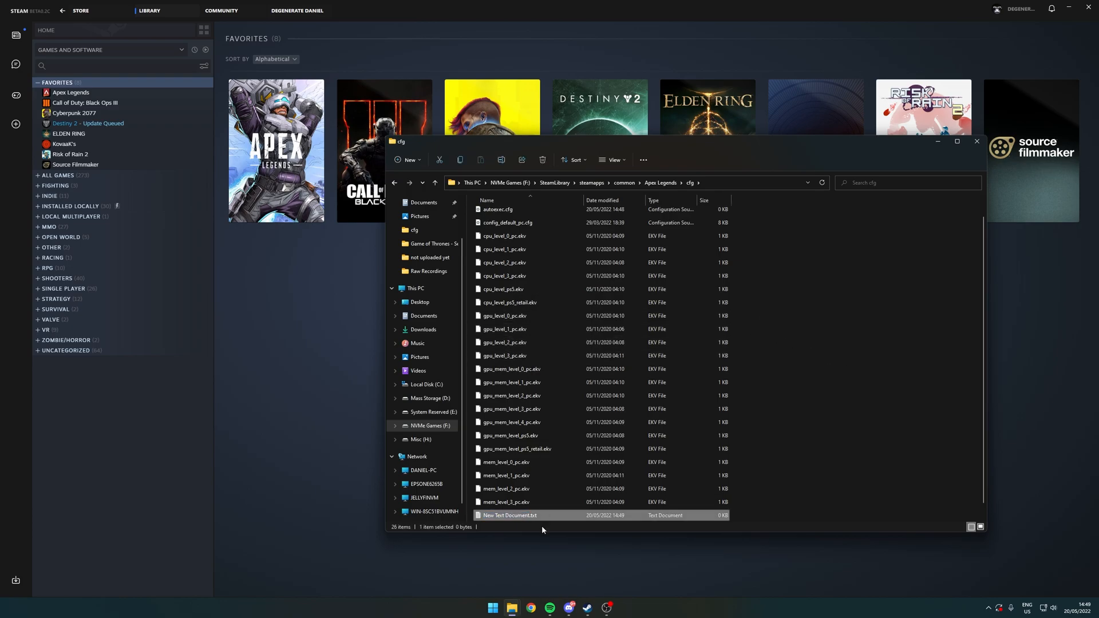
Open the new text document and save it as autoexec.cfg with All files type.
{"action": "double_click", "coordinate": [509, 515]}
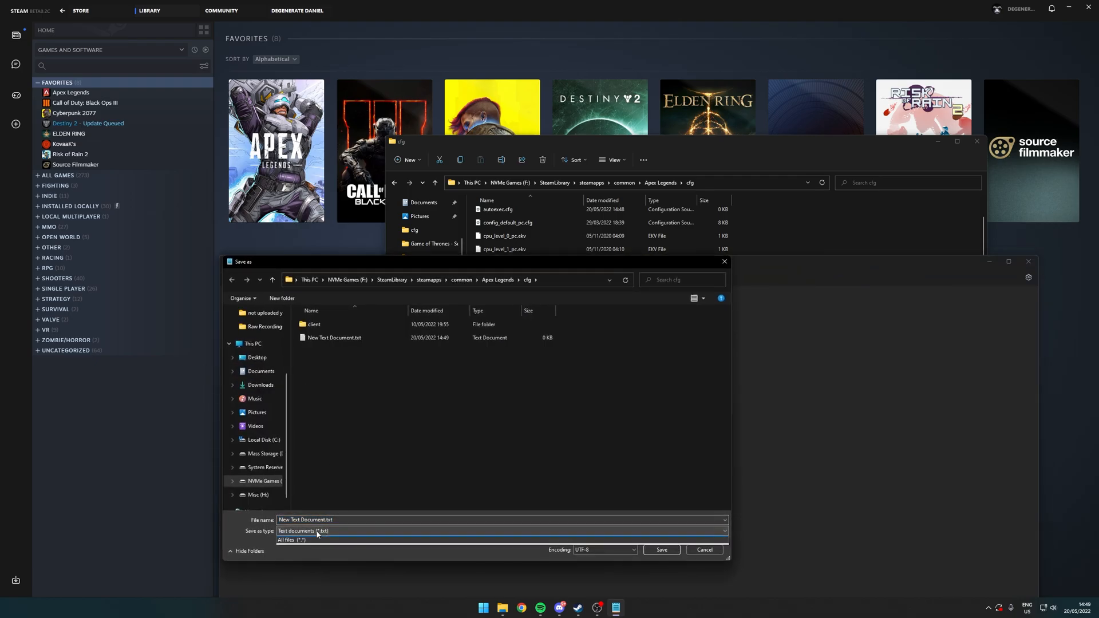
{"action": "left_click", "coordinate": [307, 539]}
{"action": "type", "text": "autoexec."}
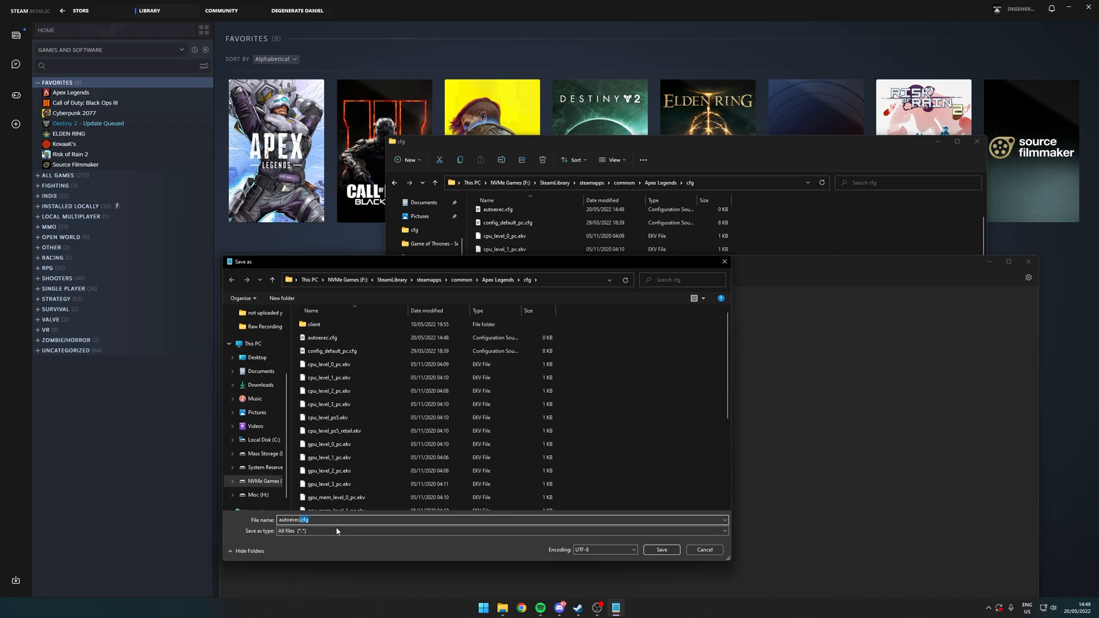
{"action": "left_click", "coordinate": [661, 549]}
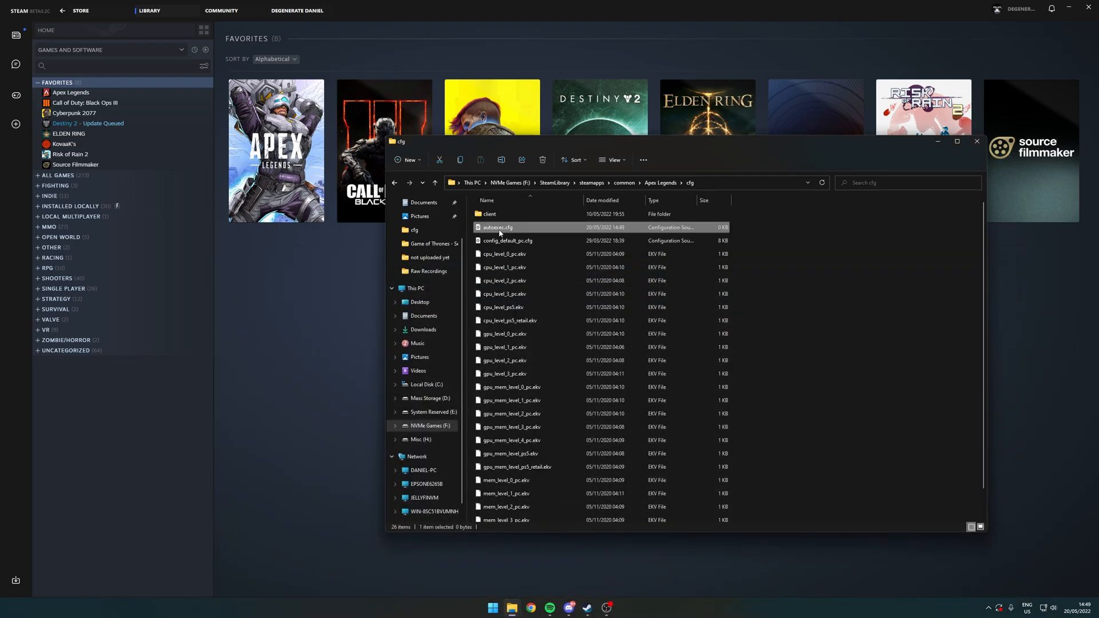
Add cl_fovscale "1.7" and an F12 exec autoexec bind to autoexec.cfg, then close Notepad.
{"action": "right_click", "coordinate": [497, 227]}
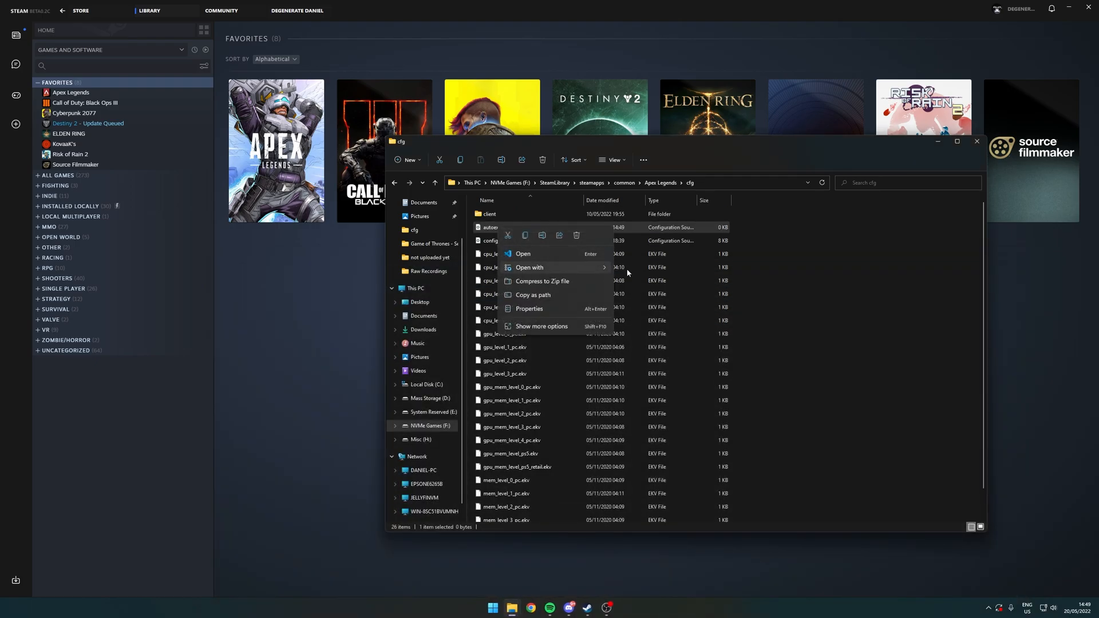
{"action": "left_click", "coordinate": [523, 254]}
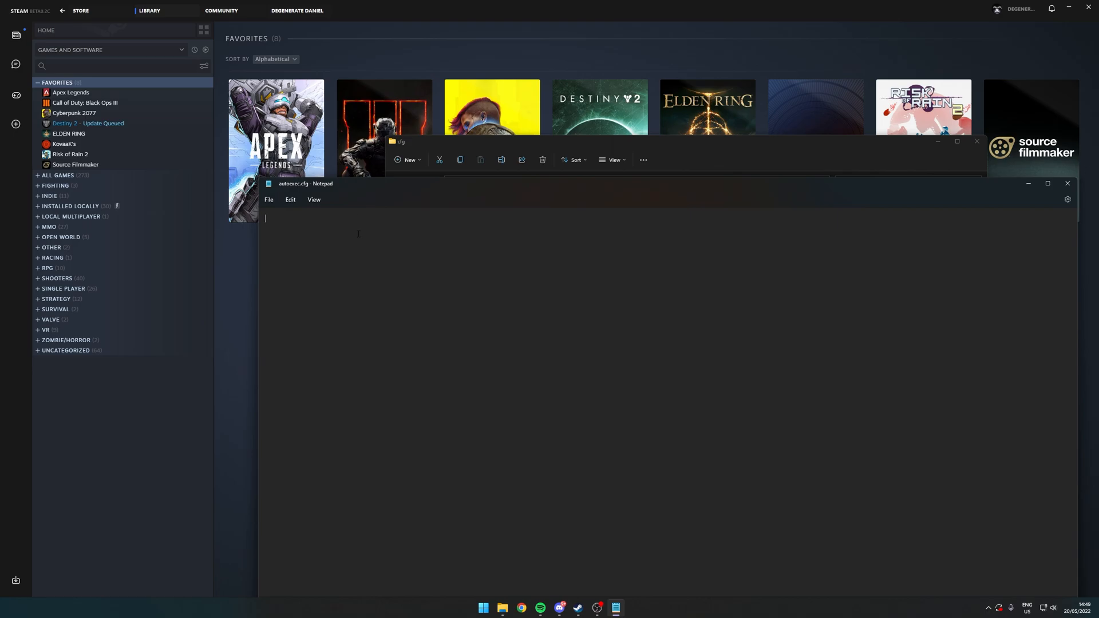
{"action": "type", "text": "cl_fovscale \"1.7\""}
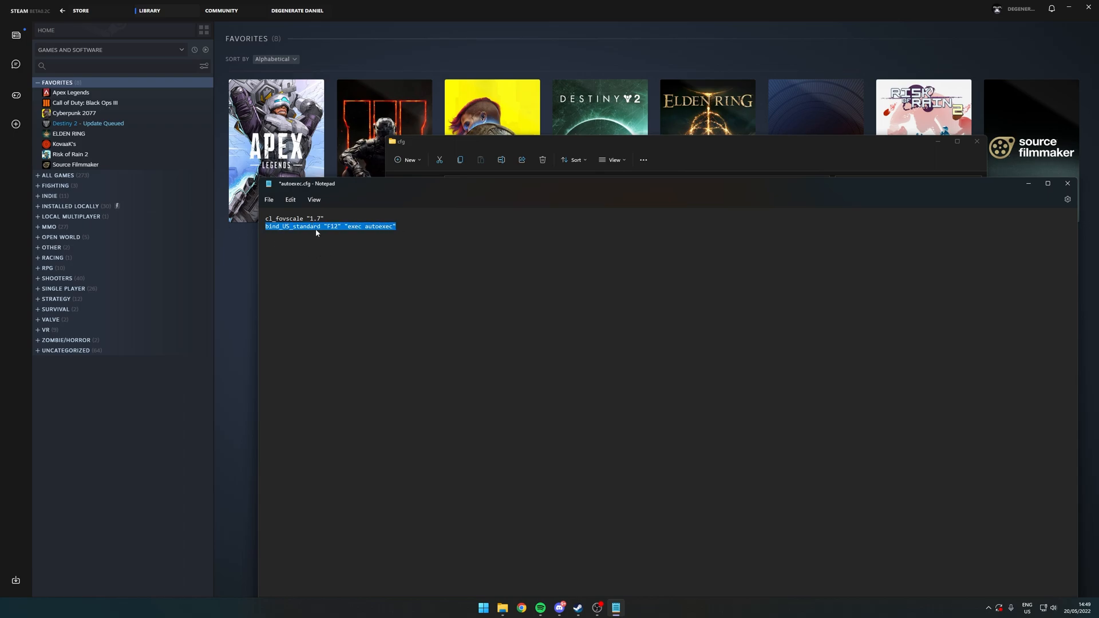
{"action": "left_click", "coordinate": [366, 249]}
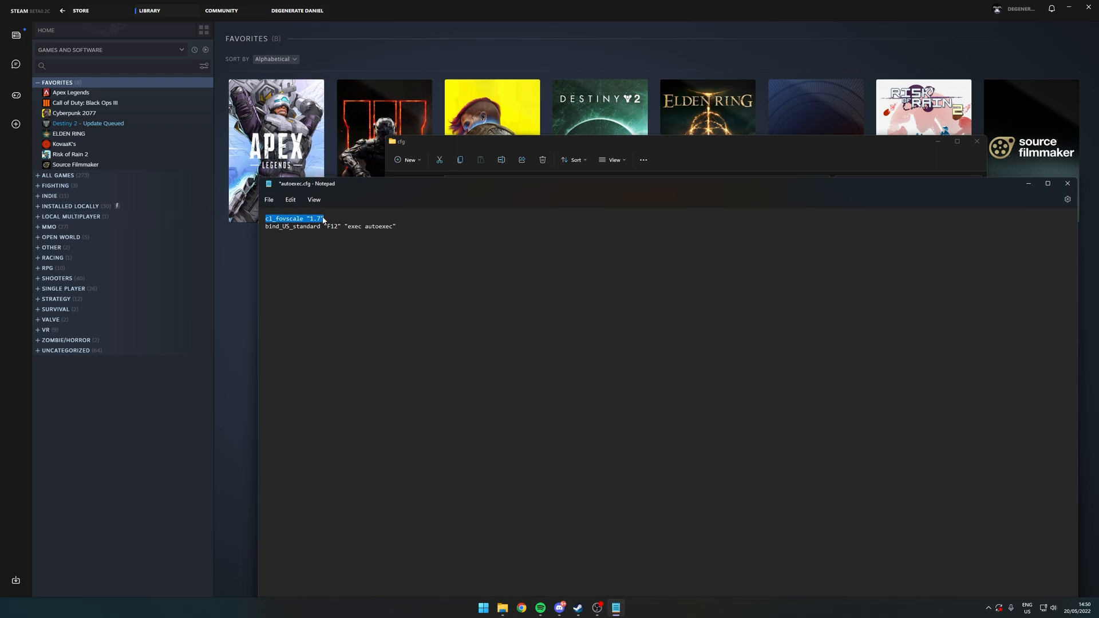
{"action": "left_click", "coordinate": [268, 200]}
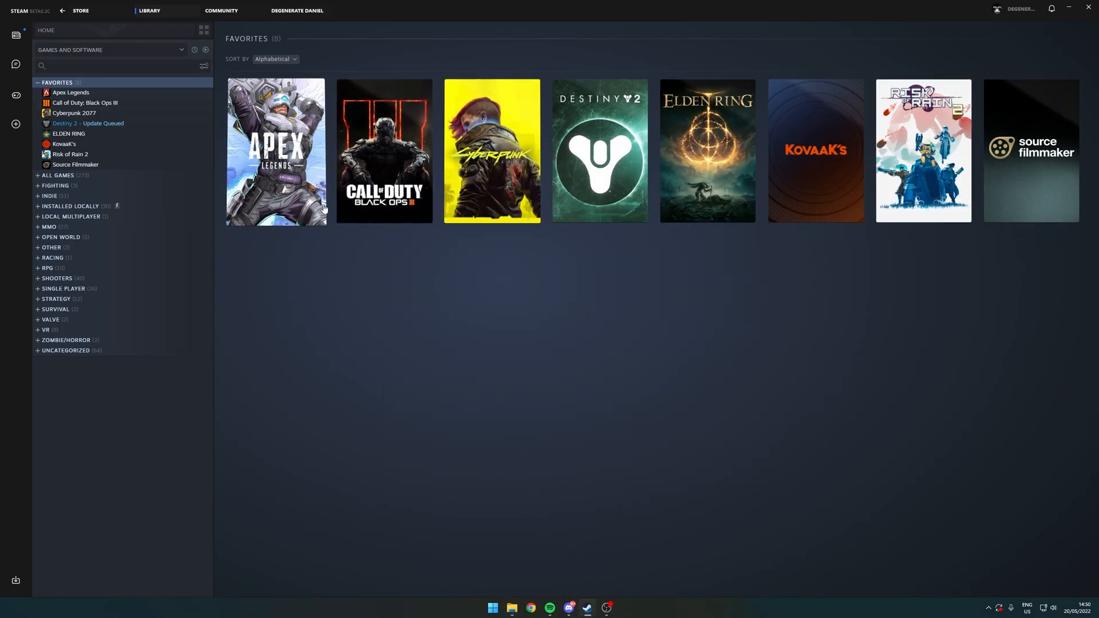
Open Apex Legends' Properties and edit the launch options to +exec autoexec.cfg.
{"action": "right_click", "coordinate": [70, 92]}
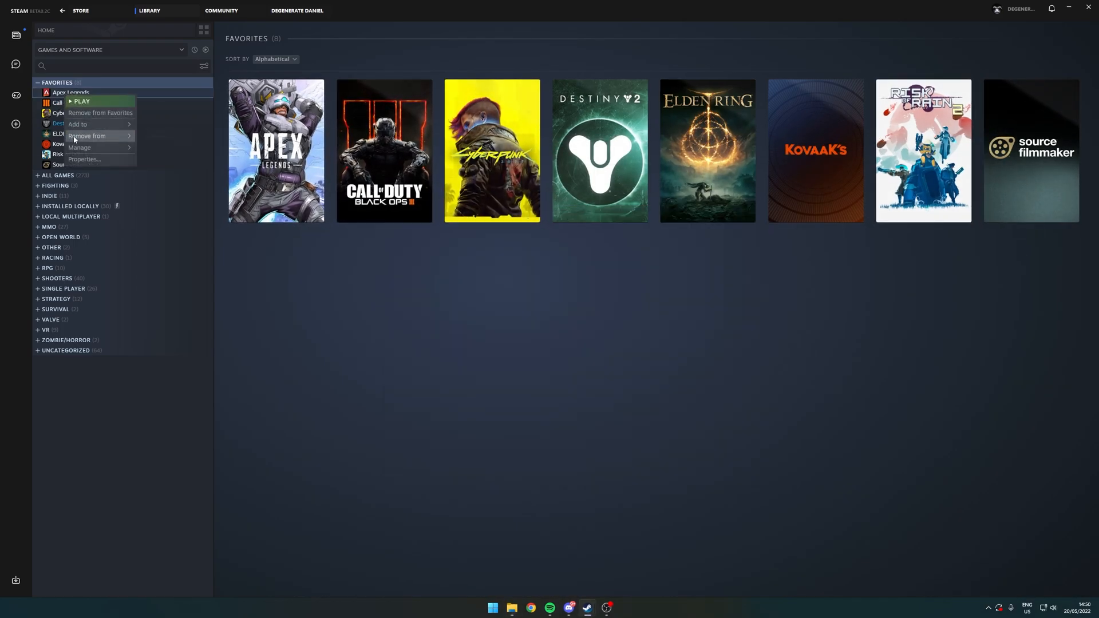
{"action": "left_click", "coordinate": [85, 159]}
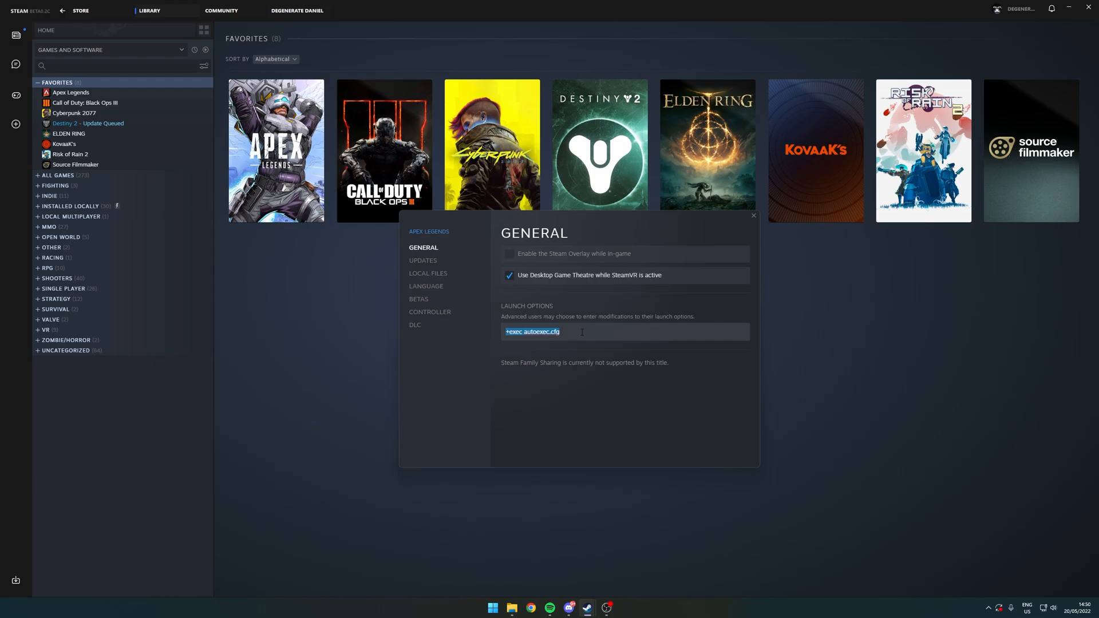
{"action": "left_click", "coordinate": [522, 332]}
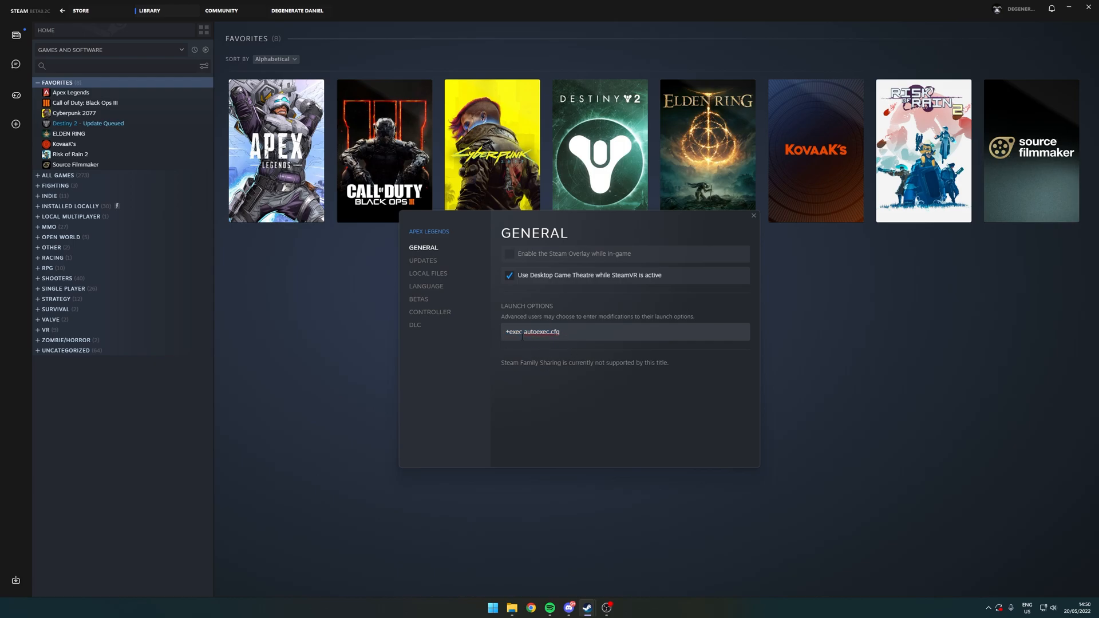